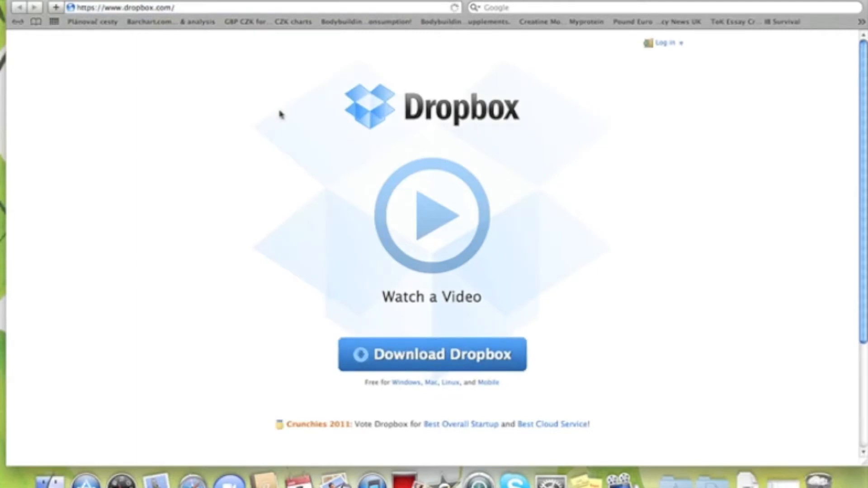
Sign in to Dropbox through the top-right login form to reach the account's files
scroll("down", 3)
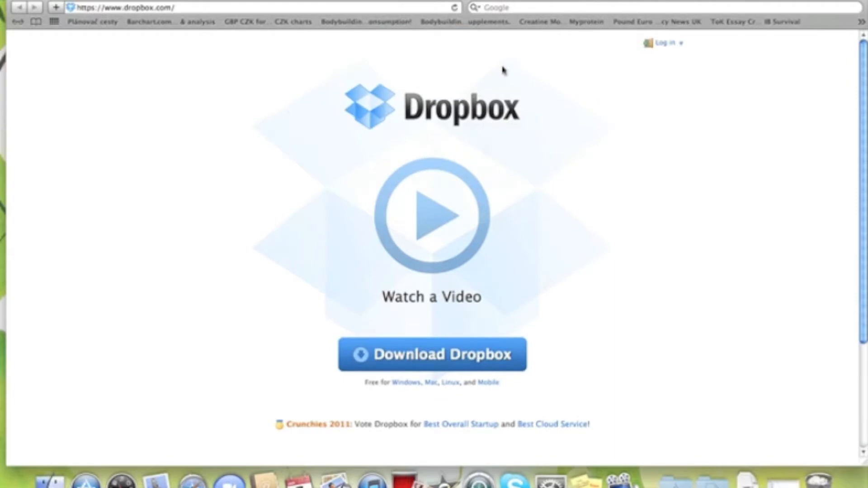
left_click(663, 43)
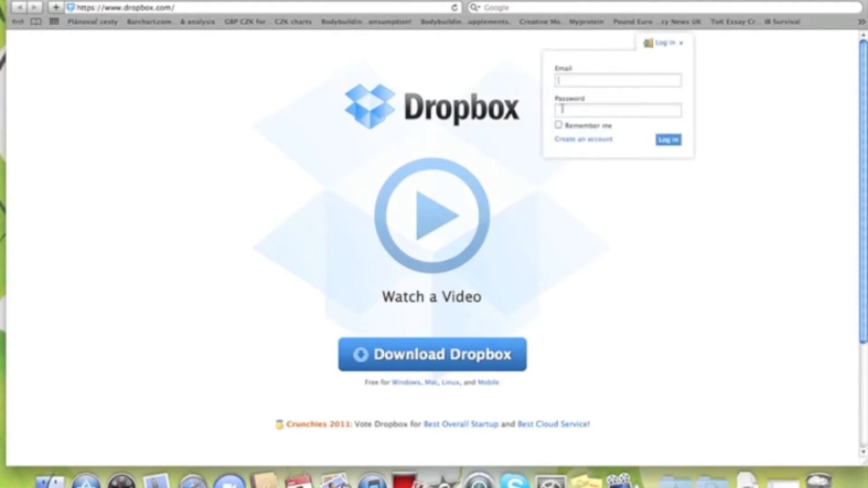
left_click(667, 139)
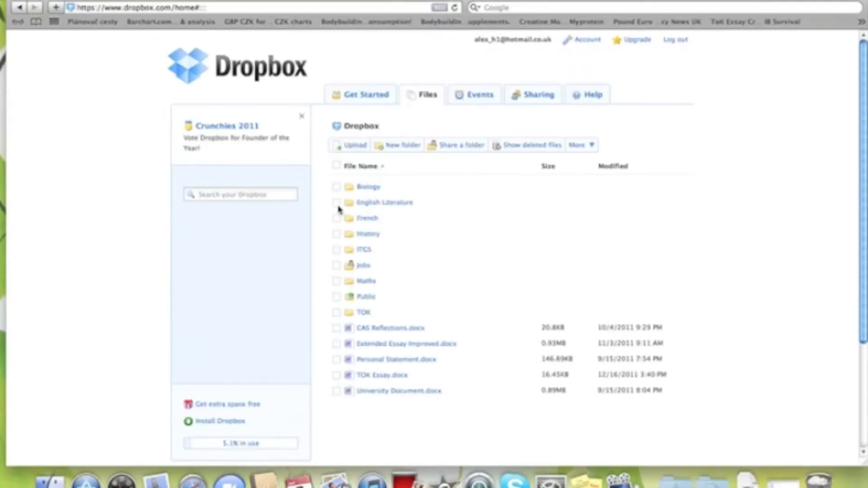
Browse the Get Started checklist: six of seven quests done, 250MB earned
scroll("down", 3)
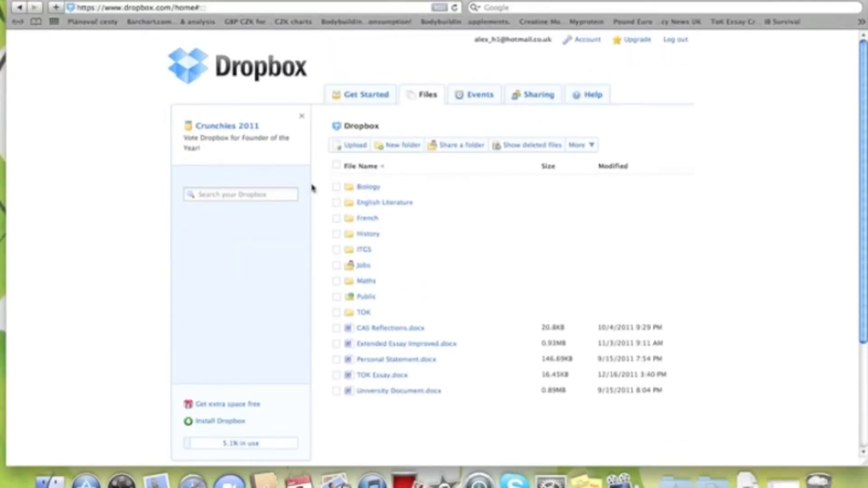
left_click(366, 94)
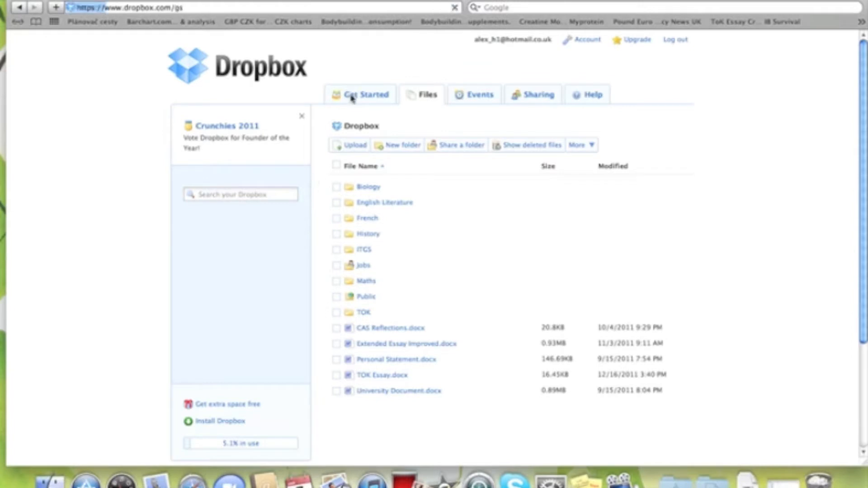
left_click(366, 94)
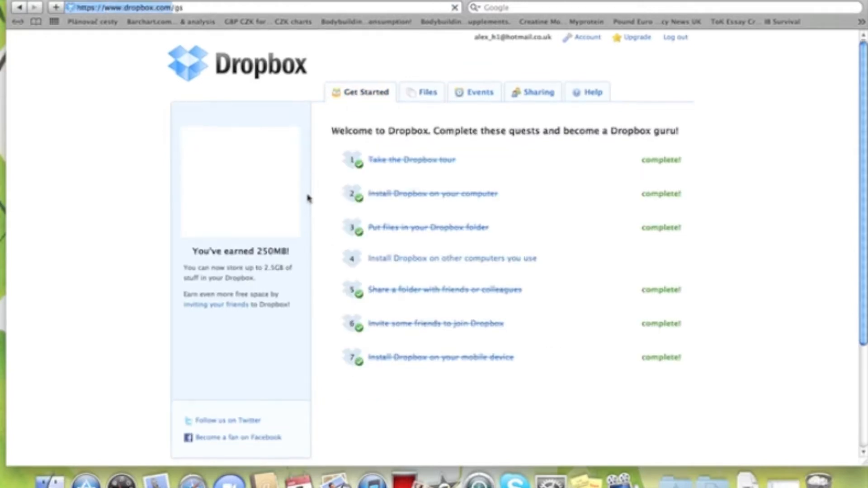
scroll("down", 3)
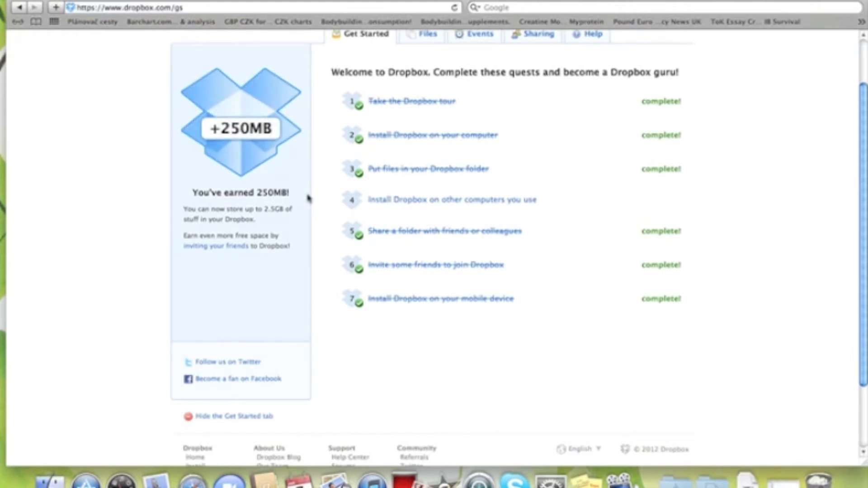
mouse_move(406, 134)
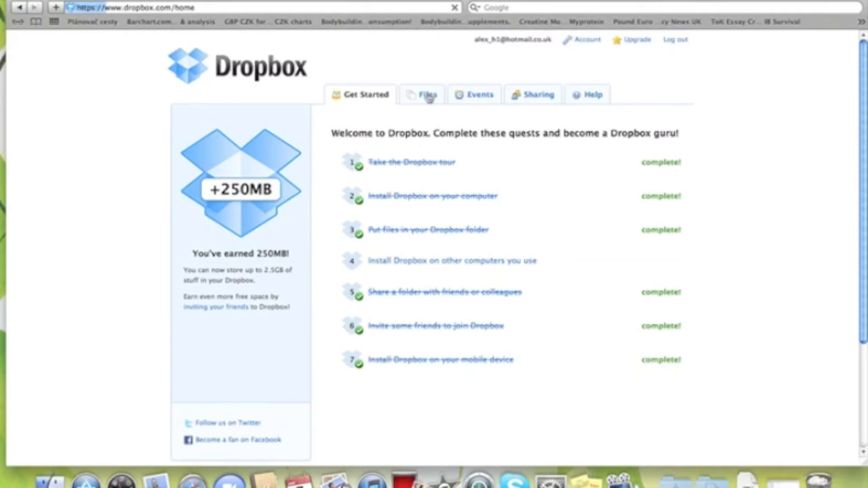
Go back to Files and scroll through the folders, documents and 5.1% storage figure
left_click(427, 94)
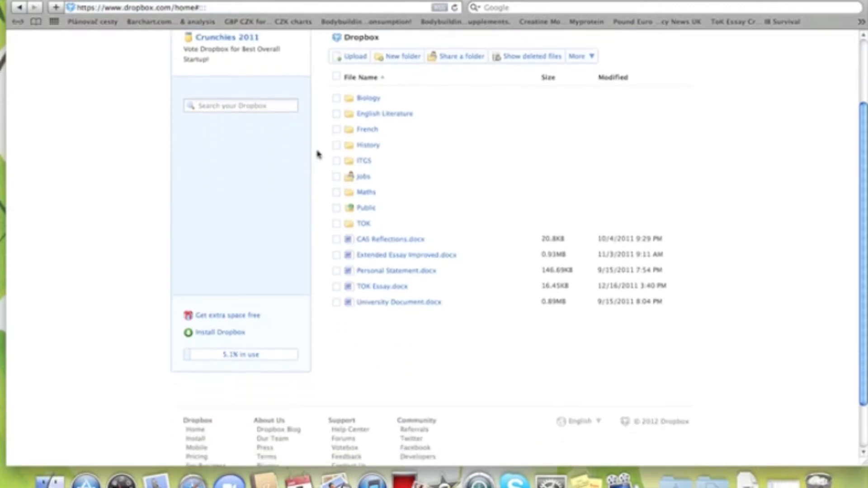
scroll("up", 3)
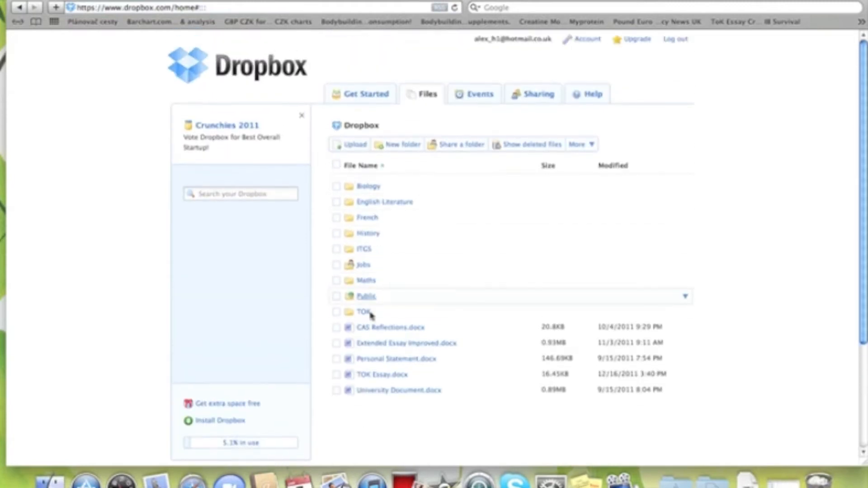
scroll("down", 3)
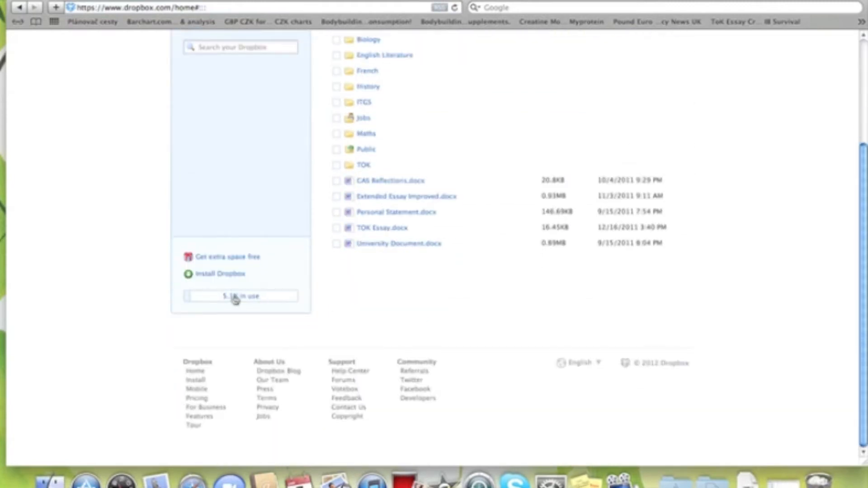
left_click(240, 296)
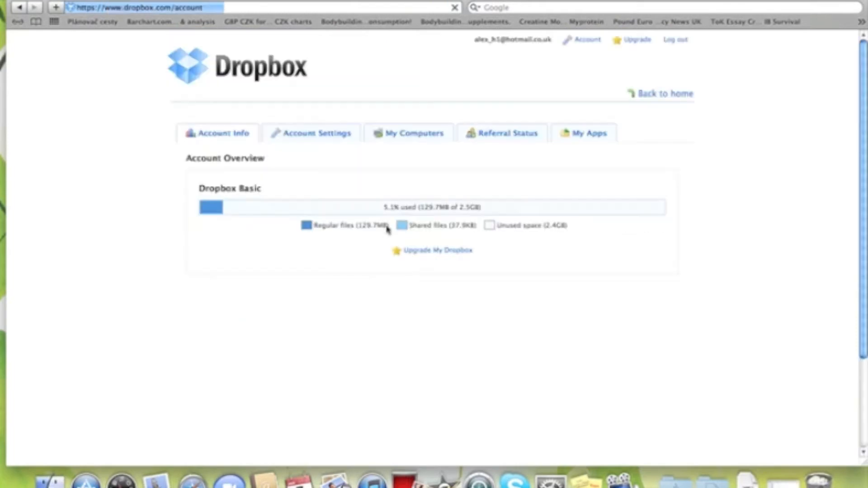
scroll("down", 3)
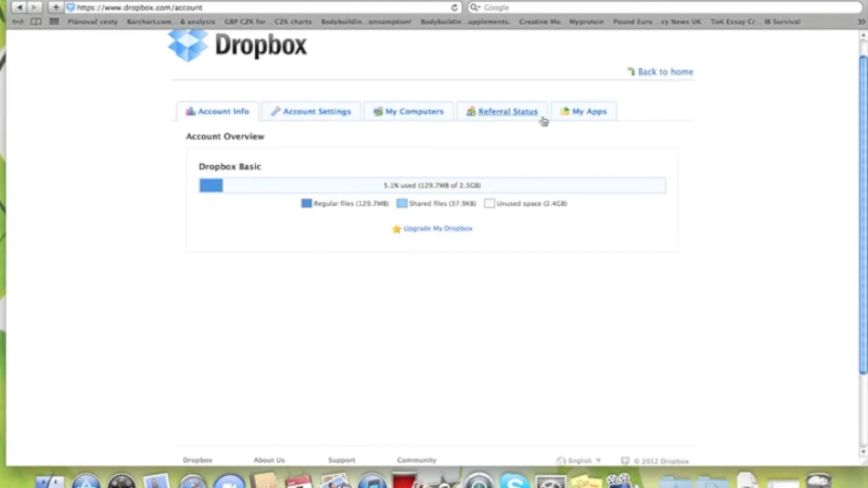
left_click(583, 111)
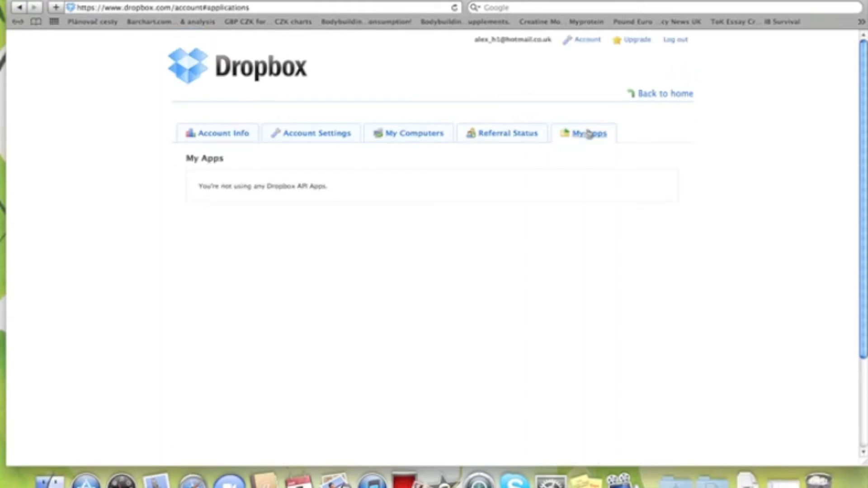
left_click(664, 94)
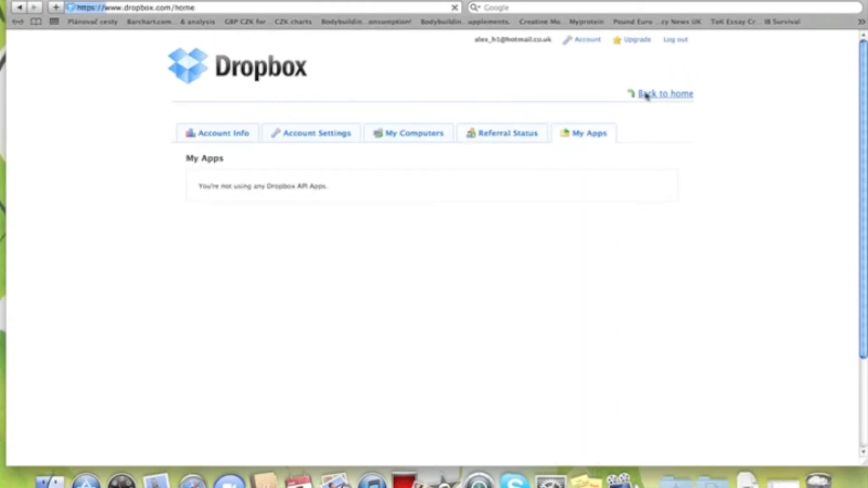
left_click(665, 94)
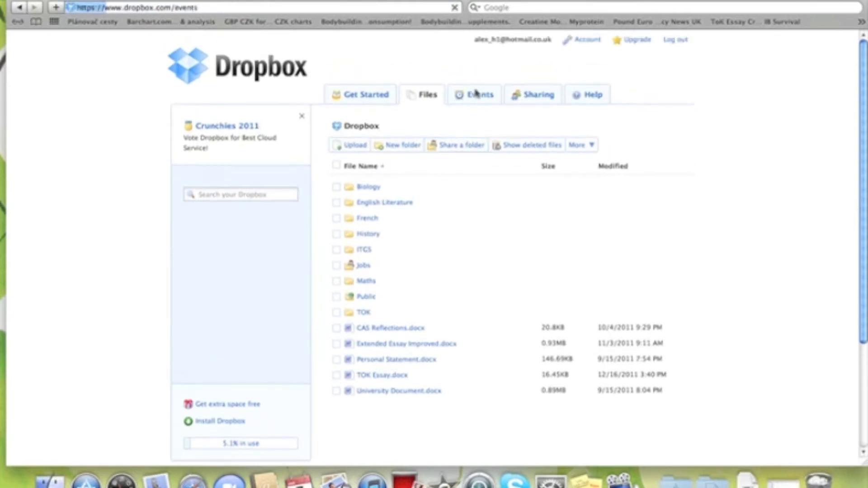
View the events log, the shared Jobs folder, then the Help page FAQs
left_click(479, 94)
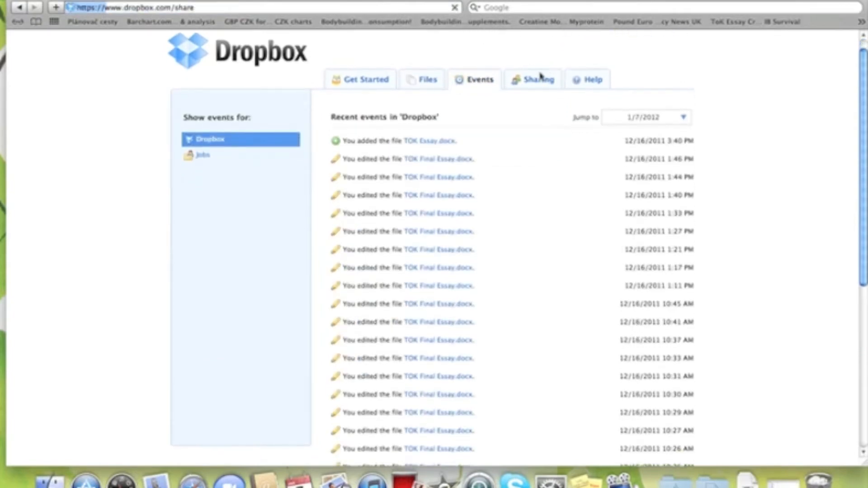
left_click(537, 79)
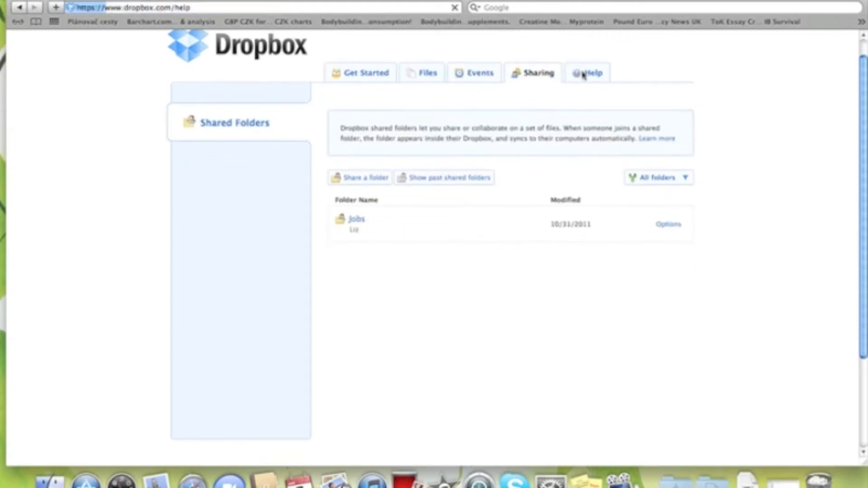
left_click(592, 72)
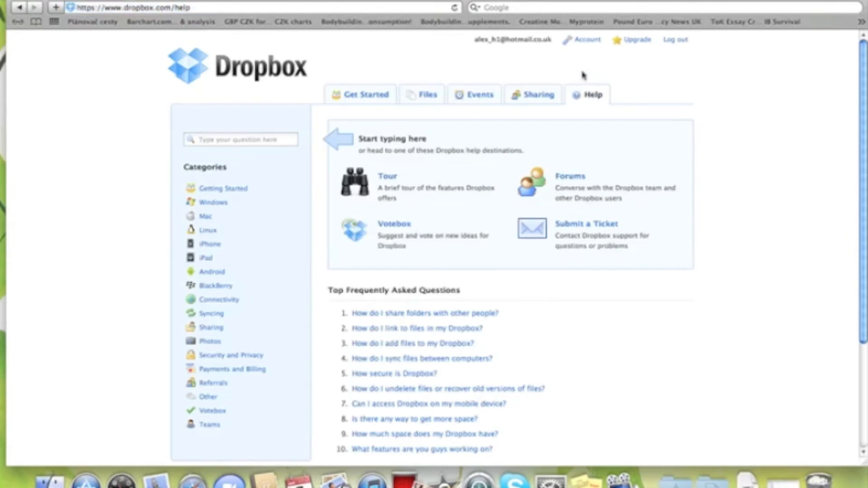
Browse the Mac help questions, then return to the home file listing
scroll("down", 3)
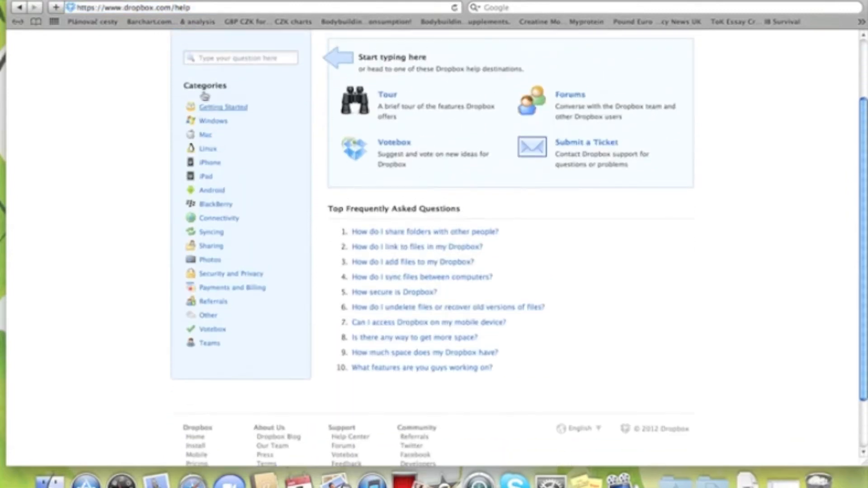
left_click(205, 134)
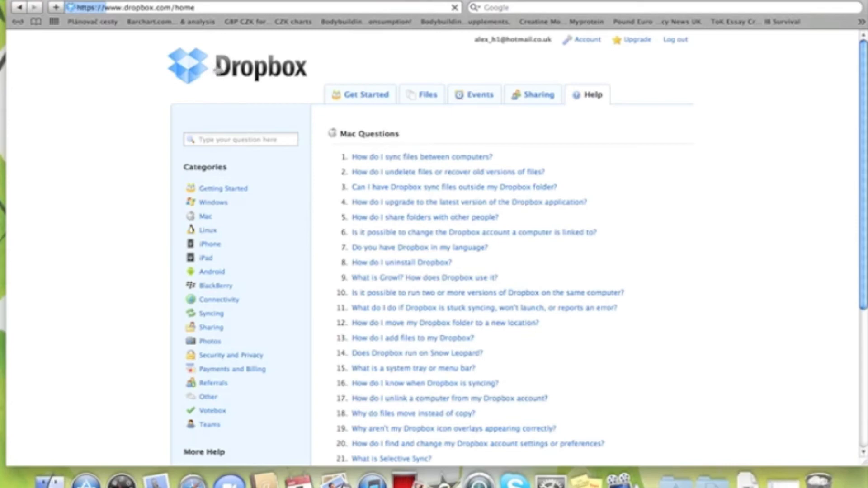
left_click(427, 94)
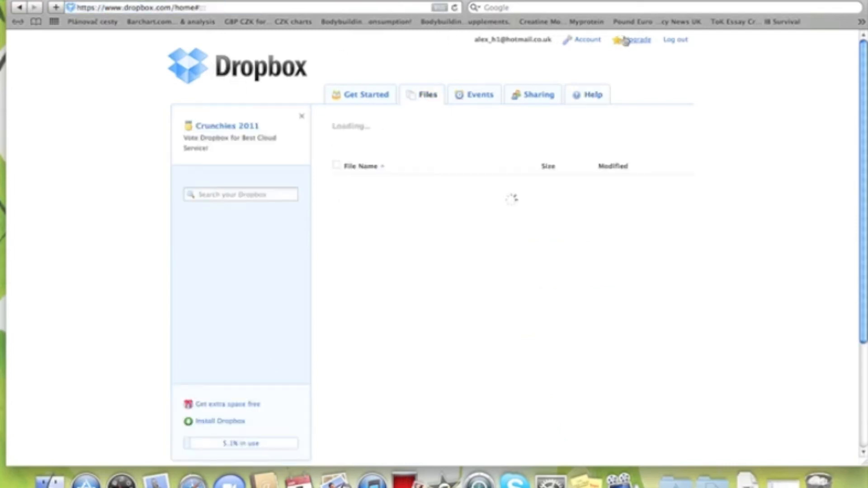
Compare the Basic, Pro 50, Pro 100 and Teams plans, then go back home
left_click(637, 39)
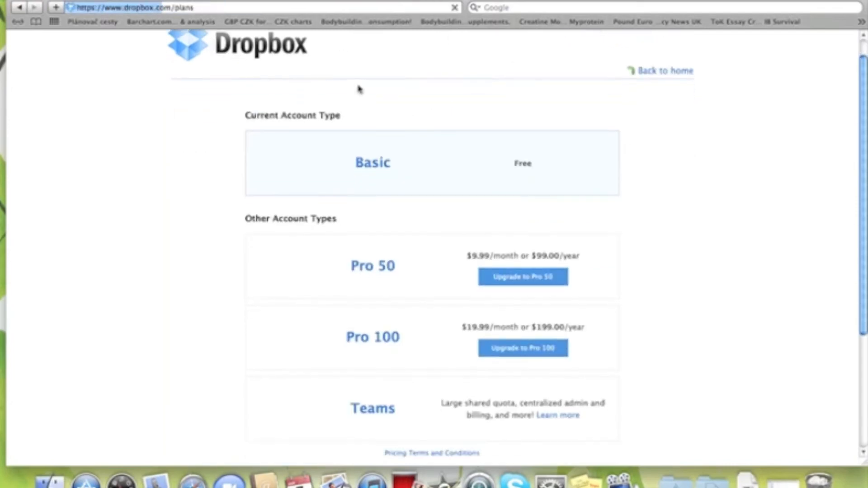
scroll("down", 3)
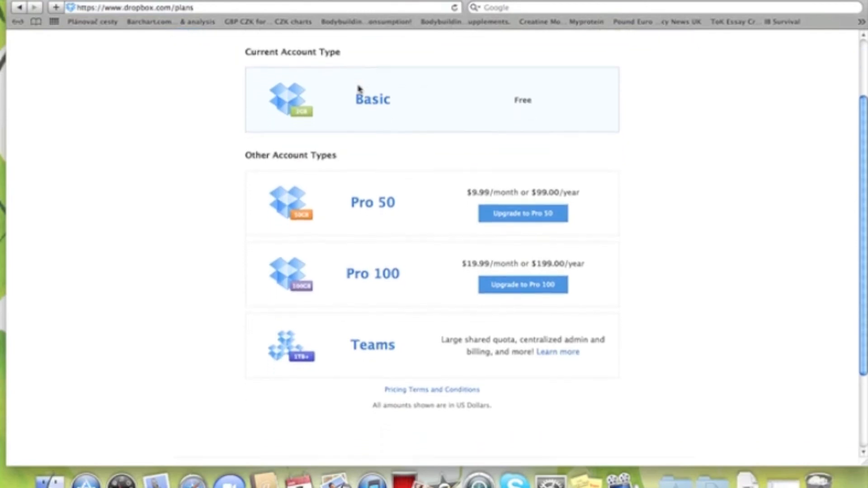
scroll("down", 3)
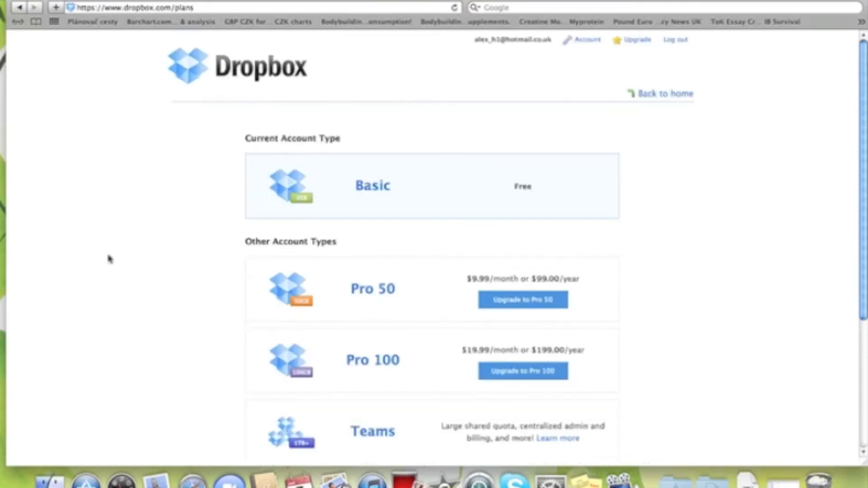
left_click(664, 93)
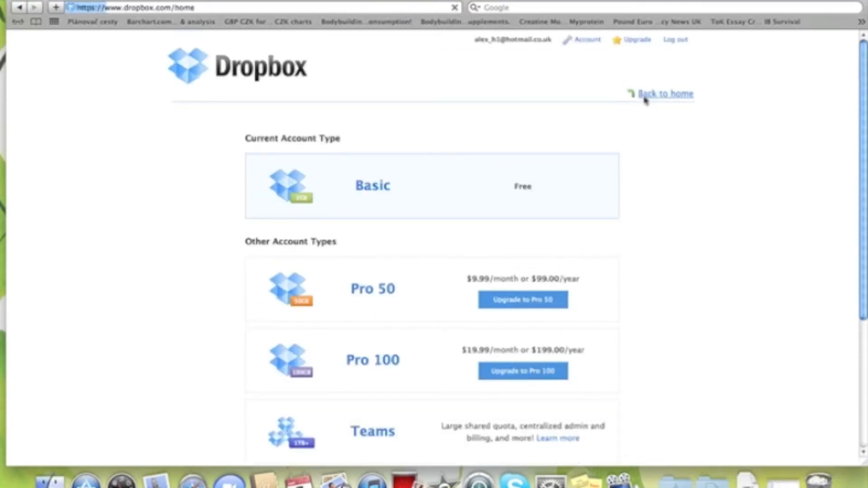
Close the Crunchies 2011 voting box and return to the Get Started checklist
left_click(664, 94)
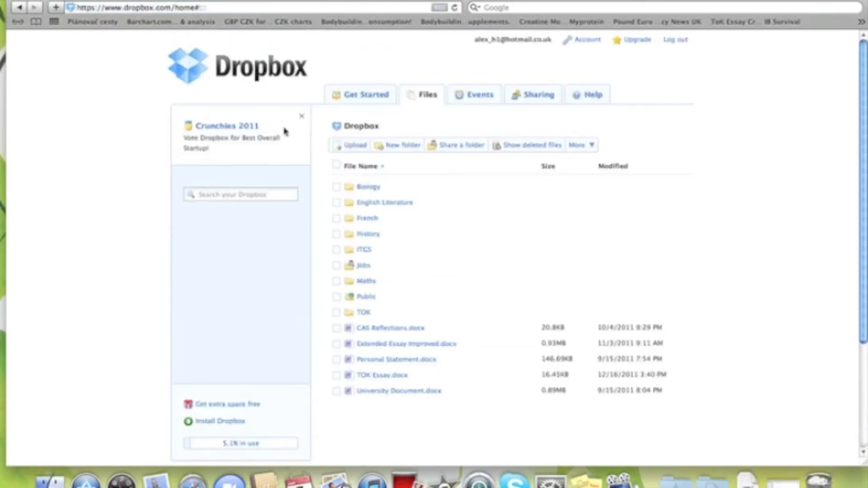
left_click(301, 116)
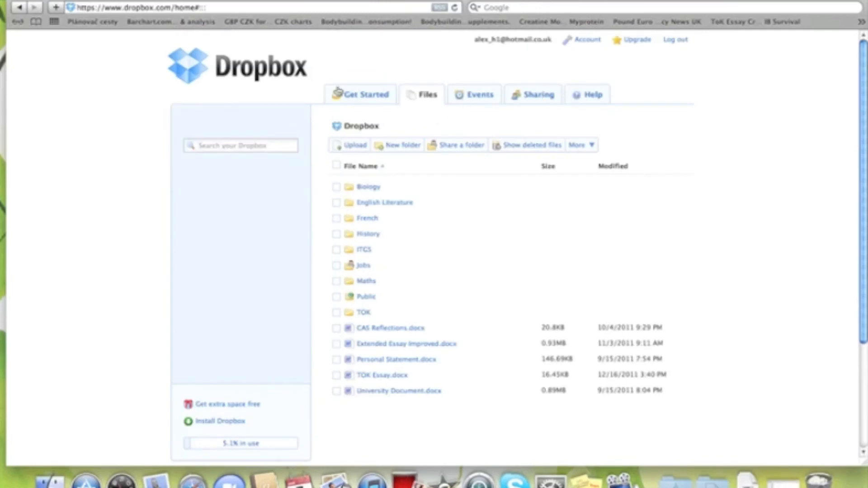
left_click(363, 94)
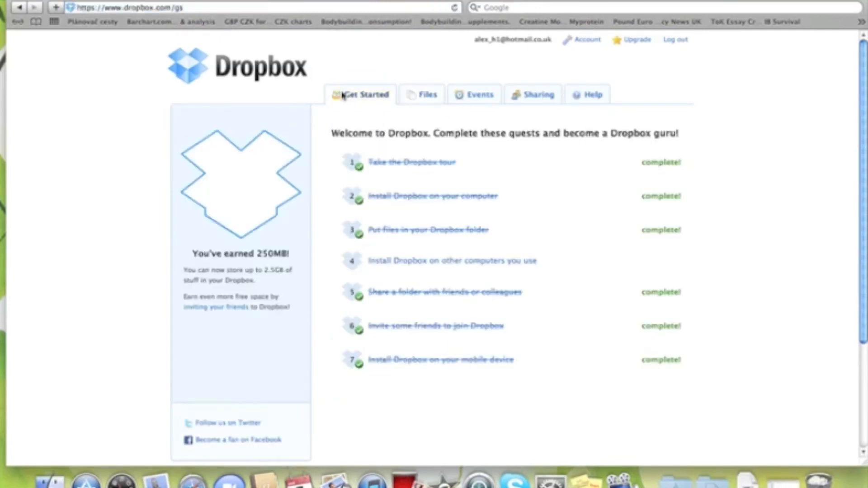